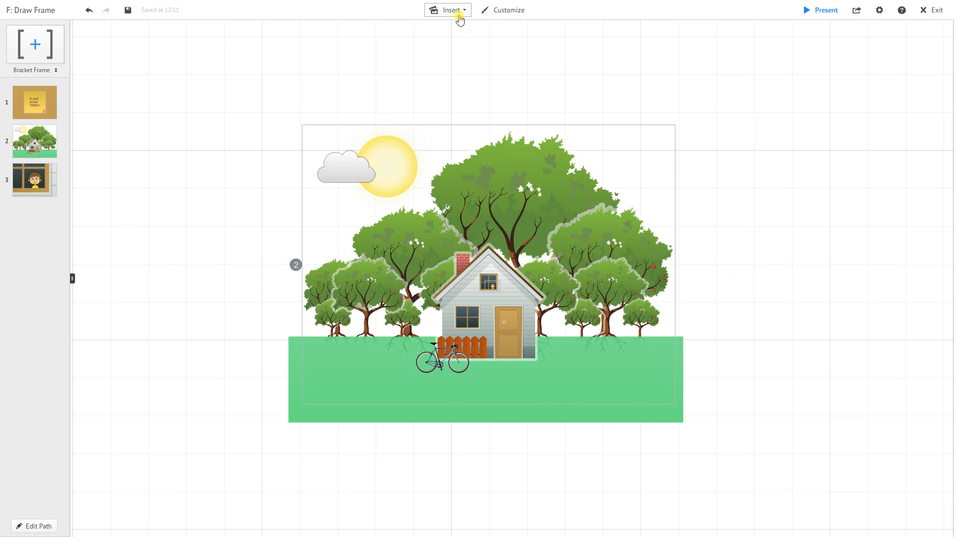
Zoom to the 'PLANT SOME TREES!' sticky-note step and enter path-editing mode.
click(452, 10)
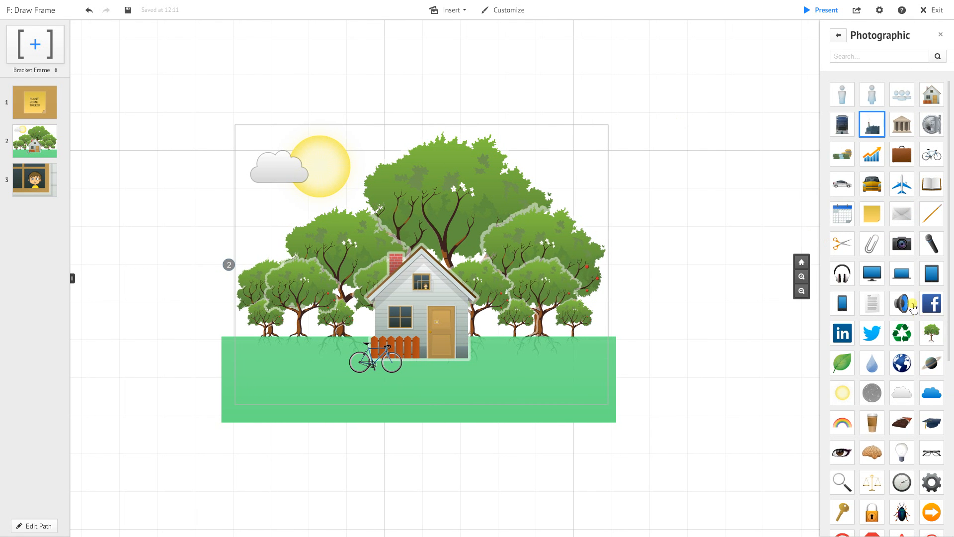
mouse_move(931, 334)
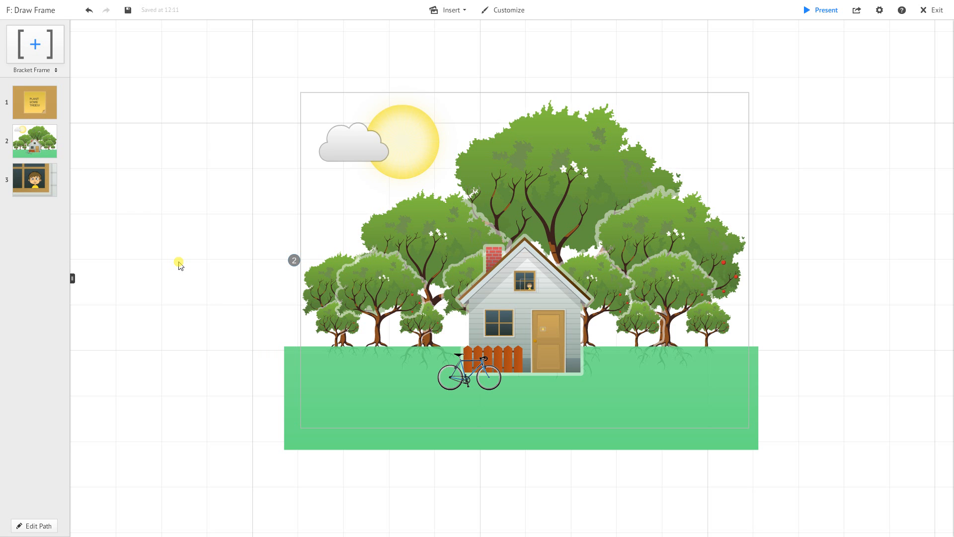
mouse_move(344, 212)
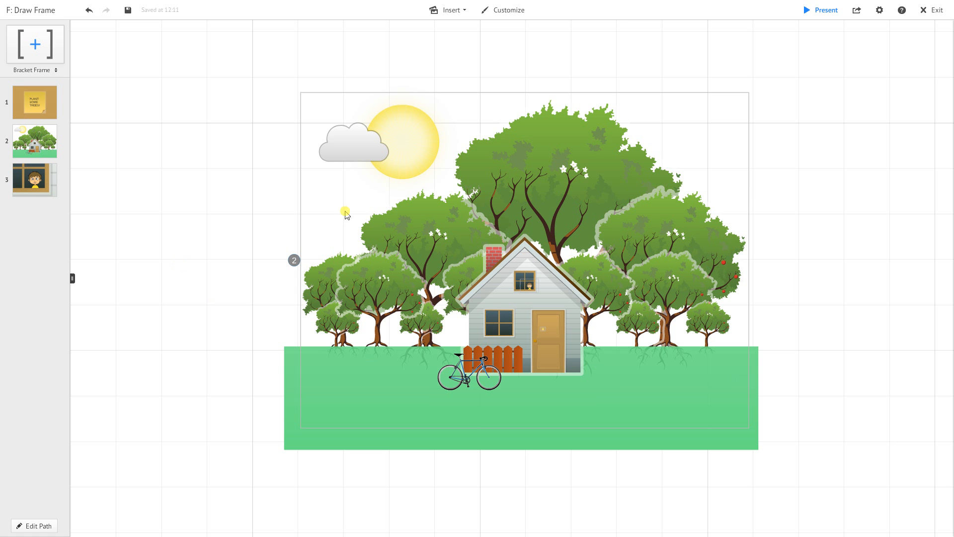
mouse_move(41, 105)
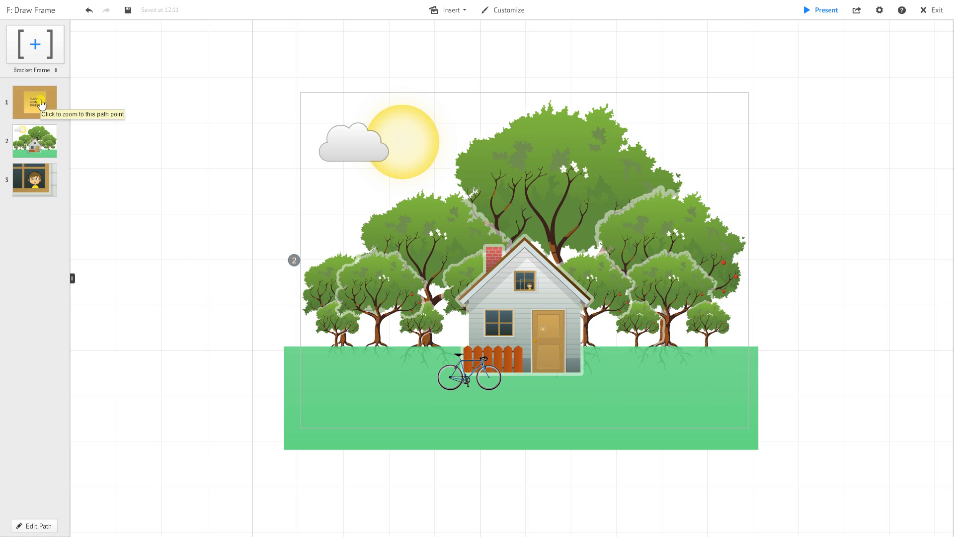
click(35, 102)
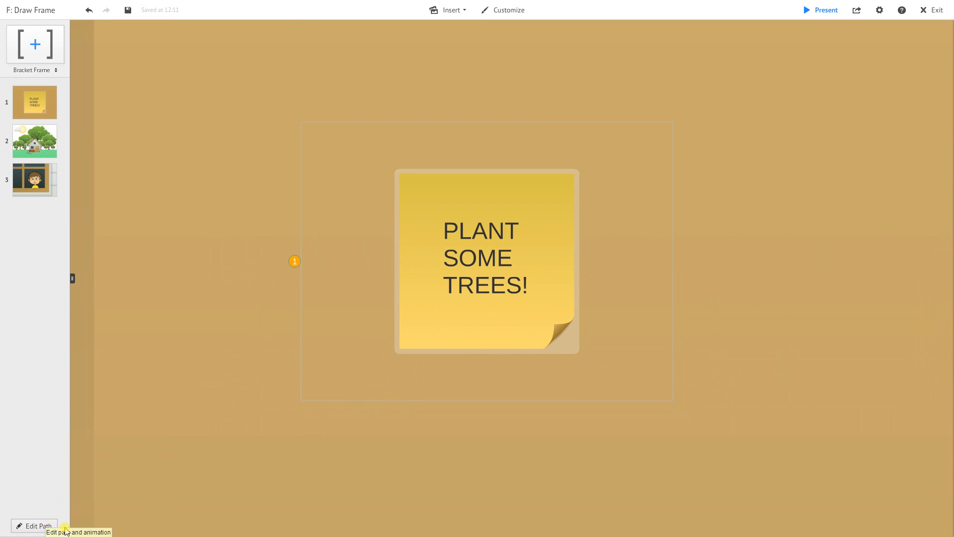
click(32, 525)
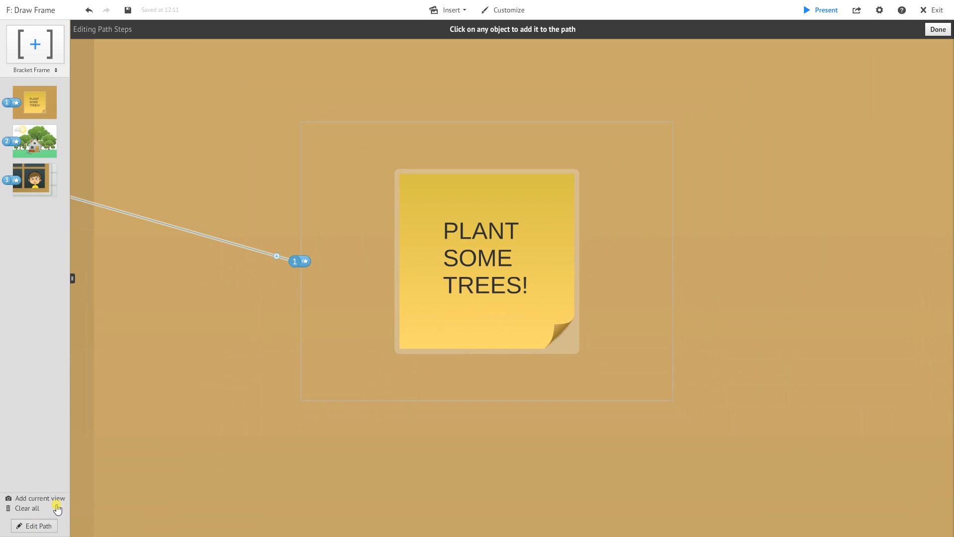
mouse_move(308, 263)
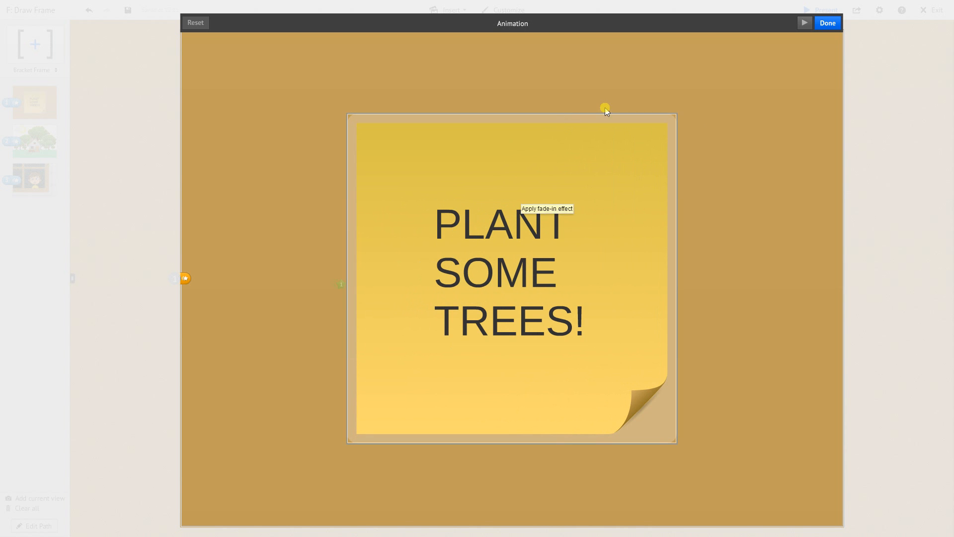
Apply a fade-in effect to the 'PLANT SOME TREES!' text on path step one.
click(827, 23)
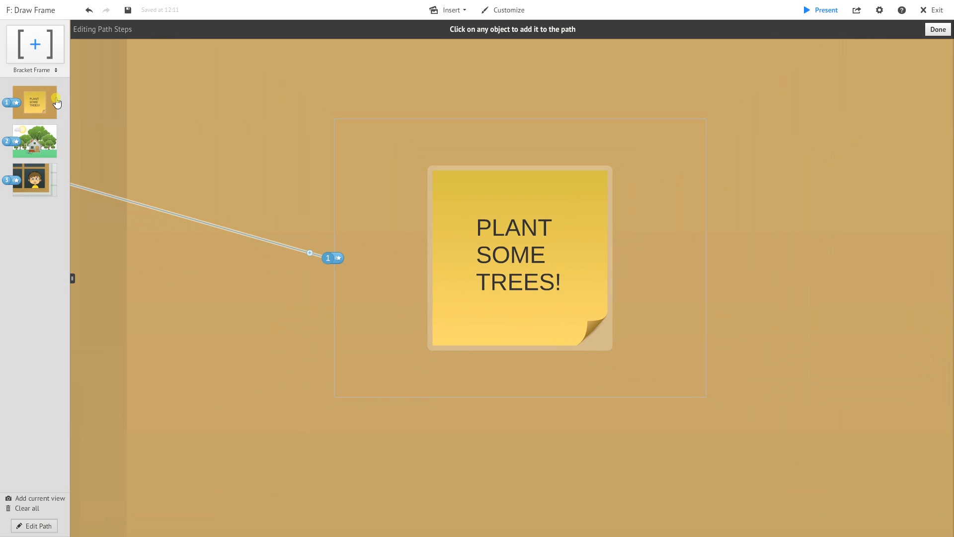
mouse_move(39, 106)
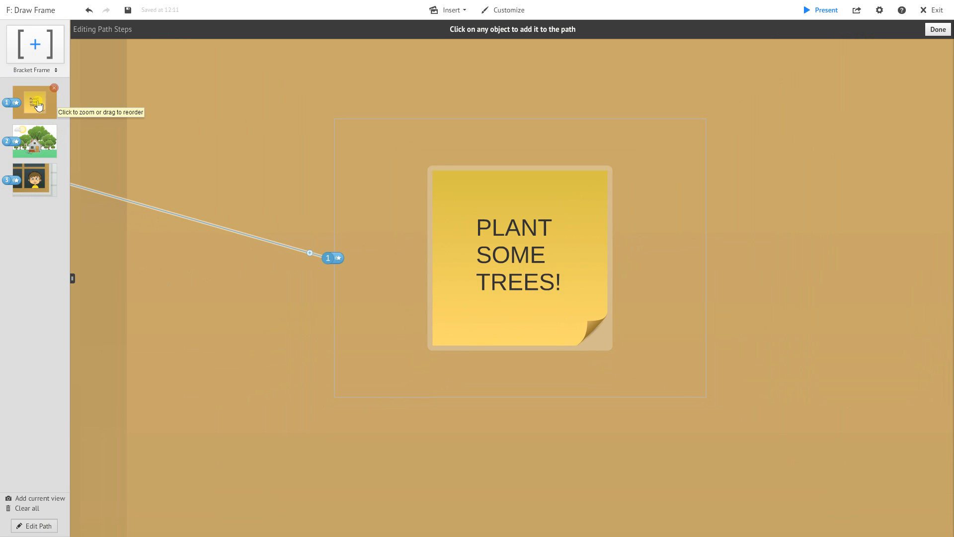
right_click(39, 102)
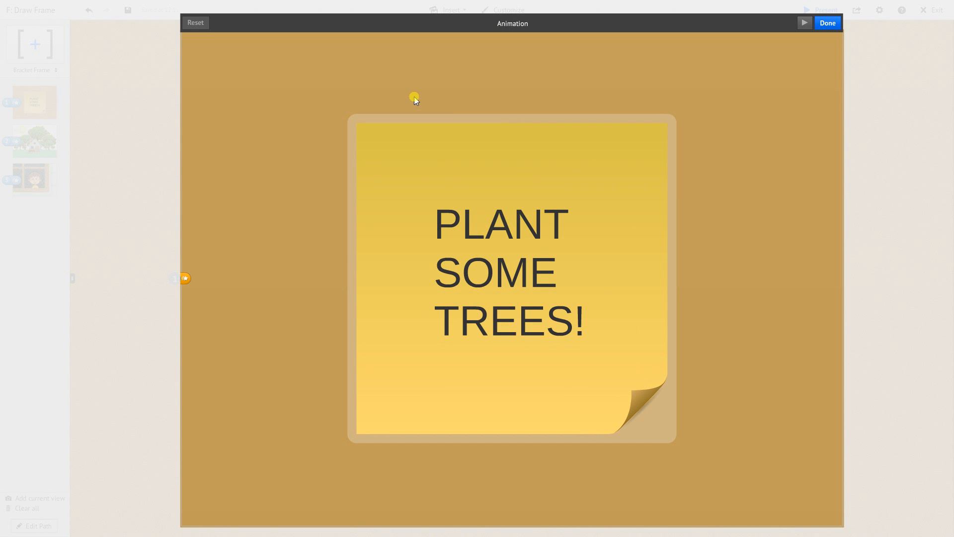
mouse_move(389, 147)
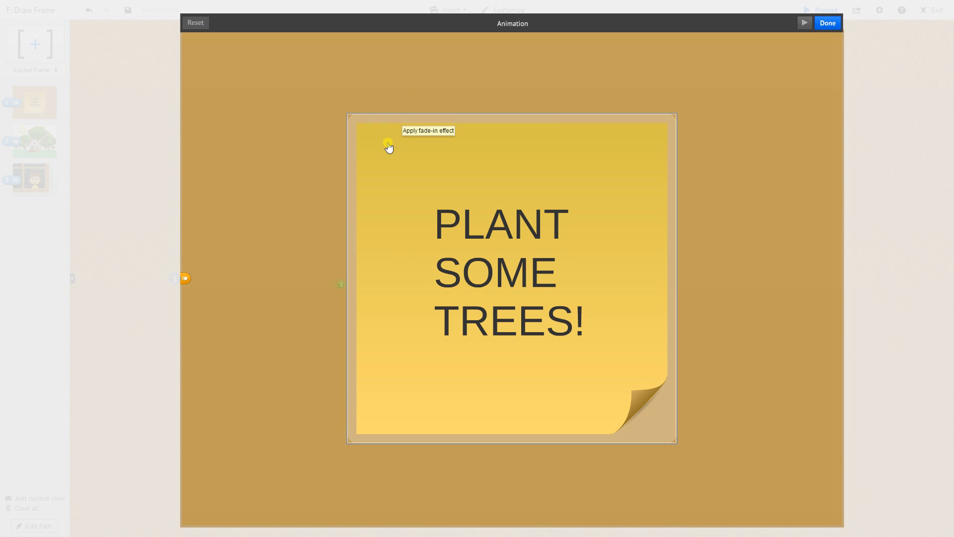
click(388, 143)
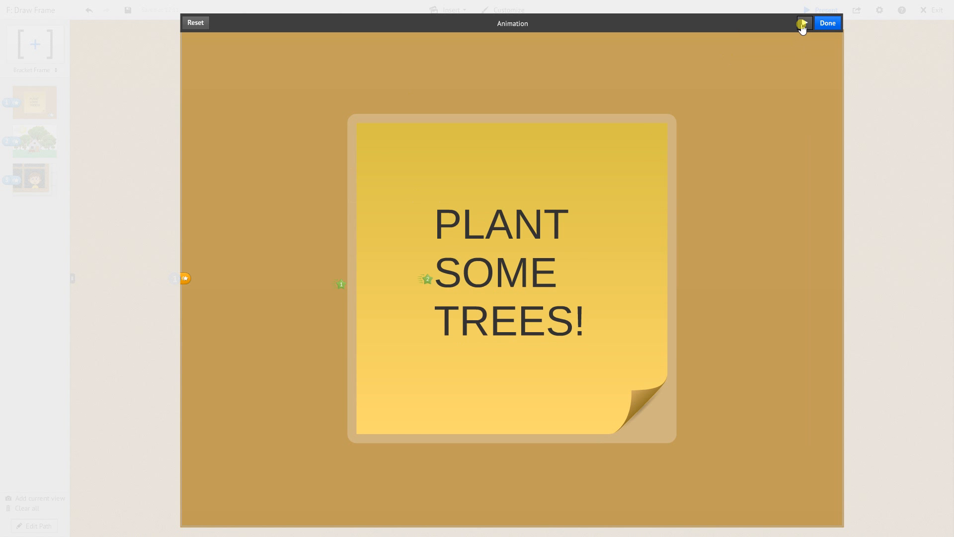
Preview the fade-in, stop it, and save the animation with Done.
click(803, 23)
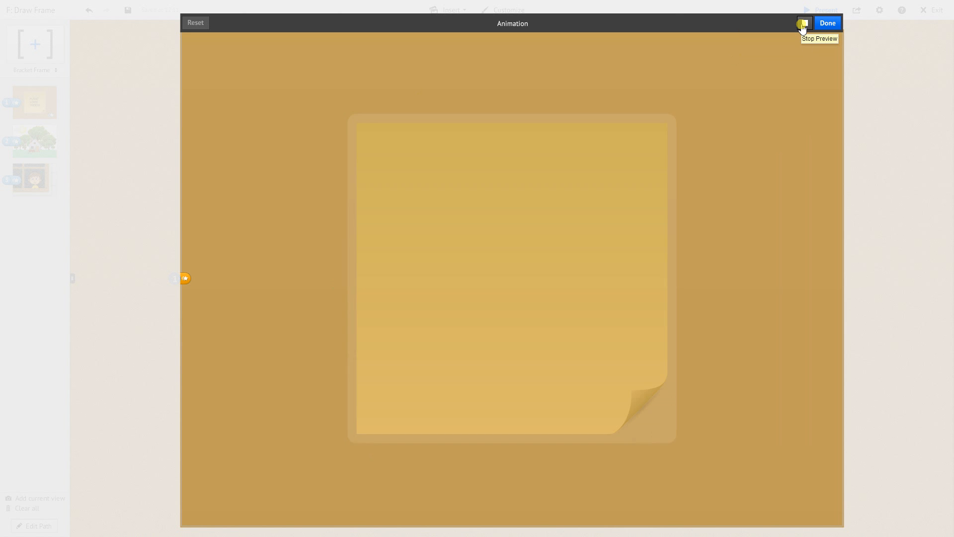
click(803, 23)
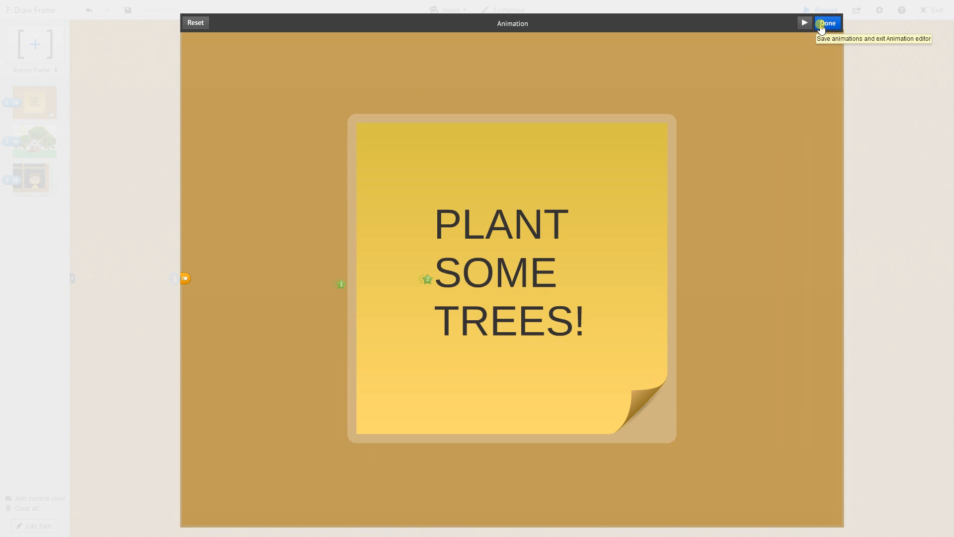
click(828, 24)
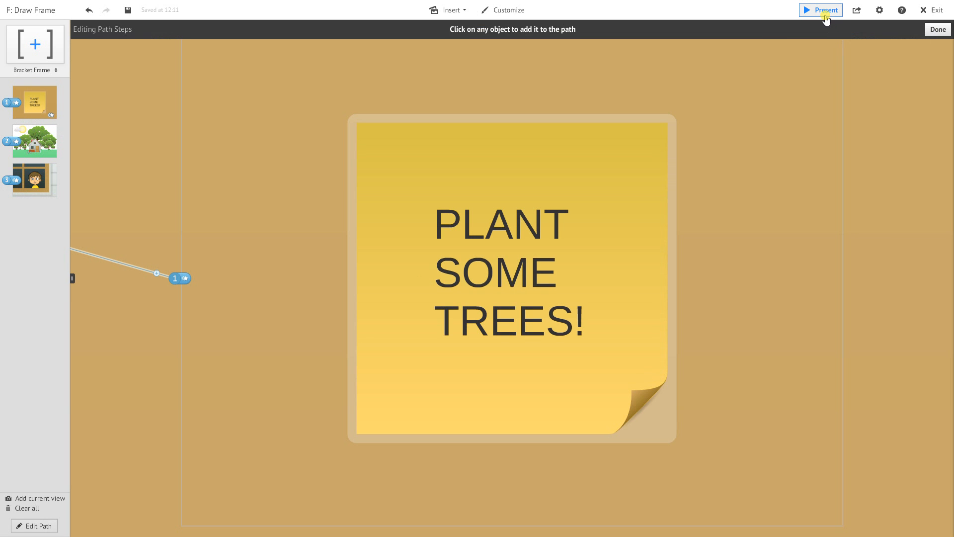
Present the prezi to watch the sticky-note text fade in, ending on the house frame.
click(826, 10)
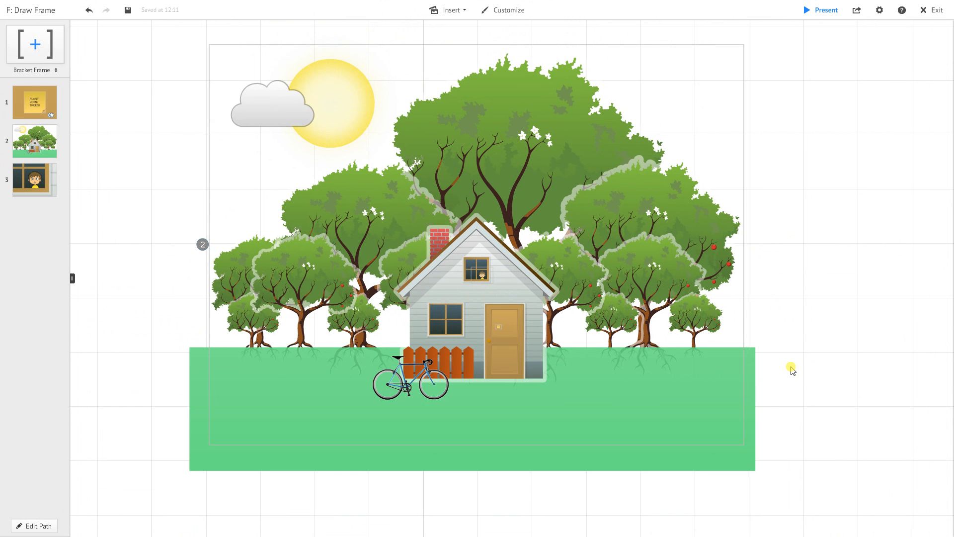
Select the row of small foreground trees, group them, and give the group a fade-in.
click(458, 326)
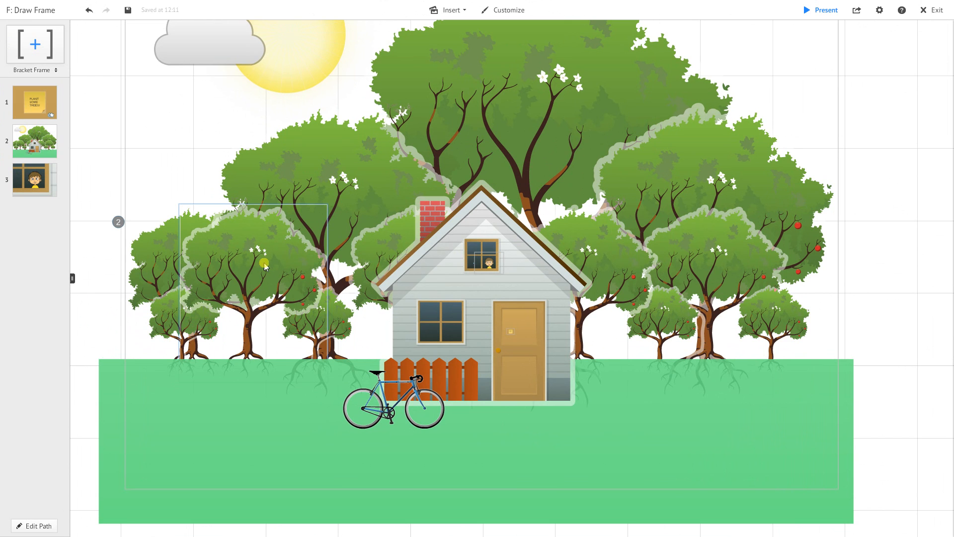
drag(264, 266, 643, 147)
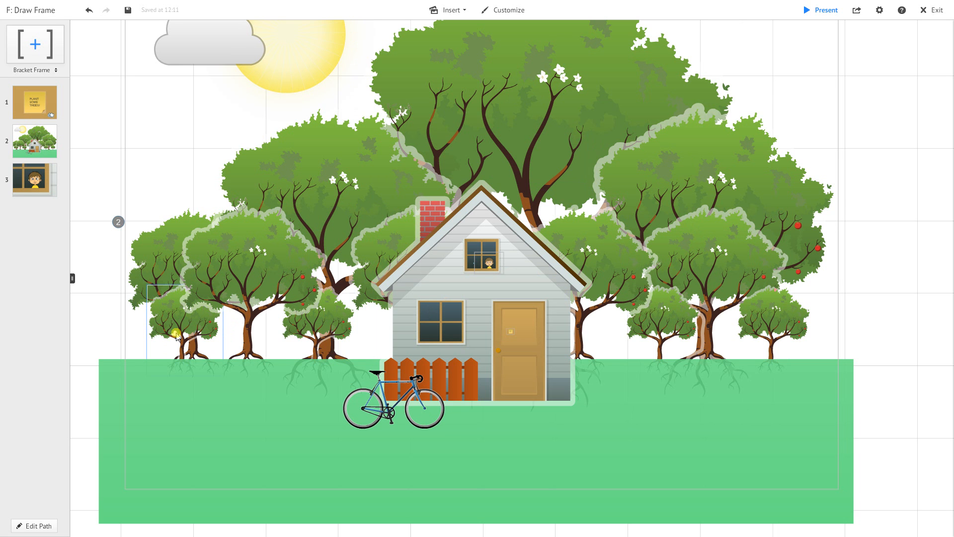
click(177, 334)
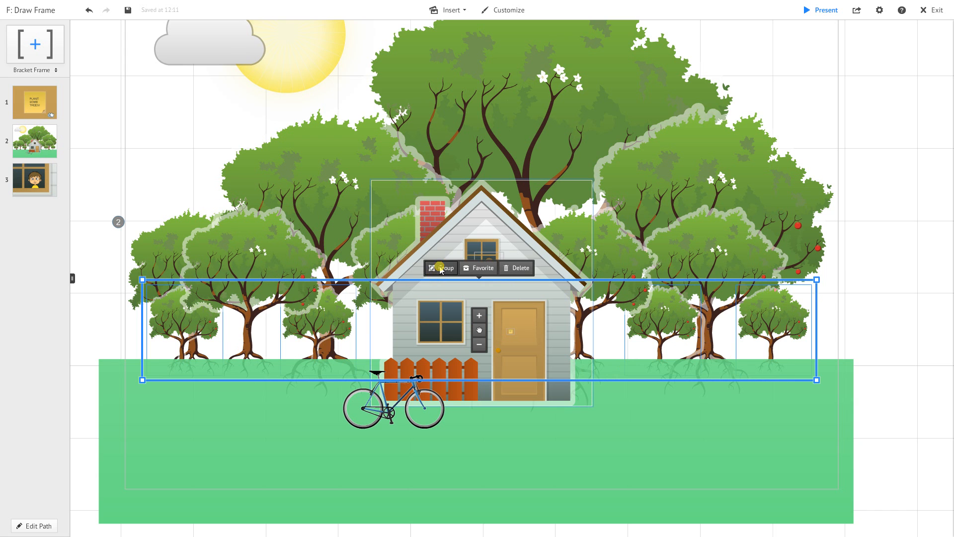
click(442, 267)
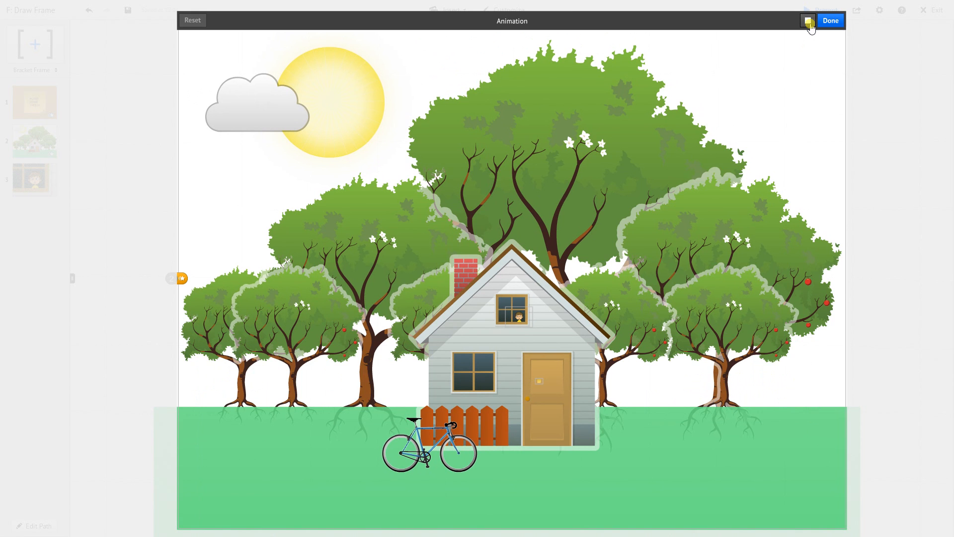
mouse_move(808, 21)
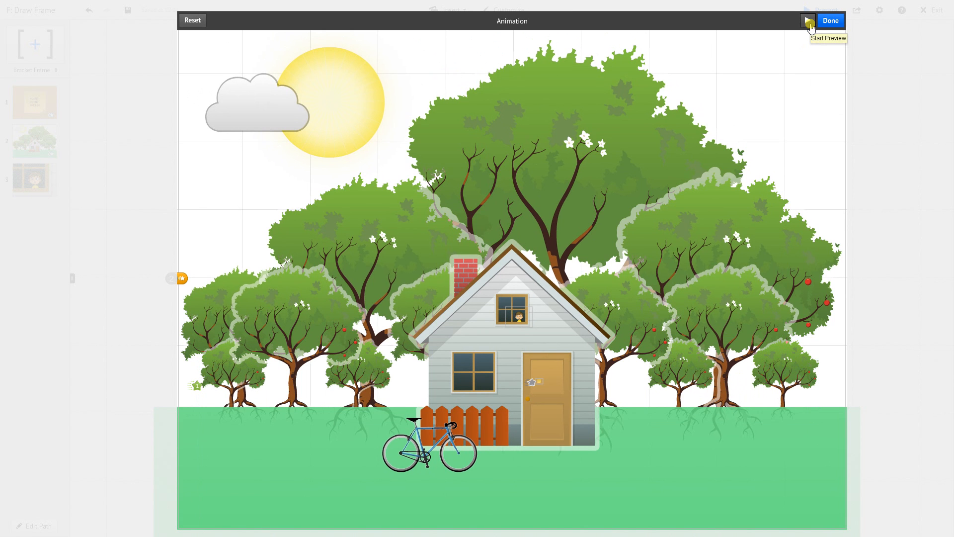
Leave the editor keeping the fade-in, then group the mid-sized trees behind the house.
click(830, 20)
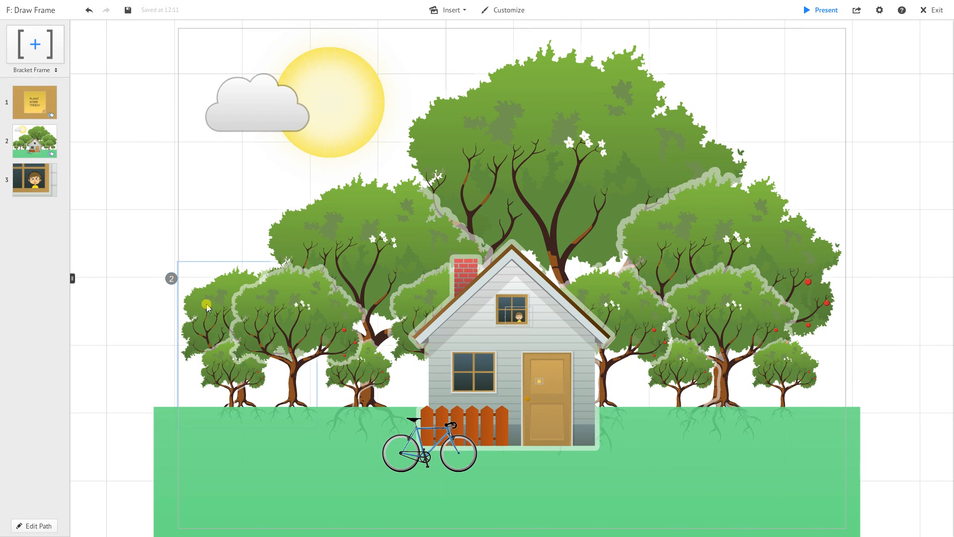
click(206, 305)
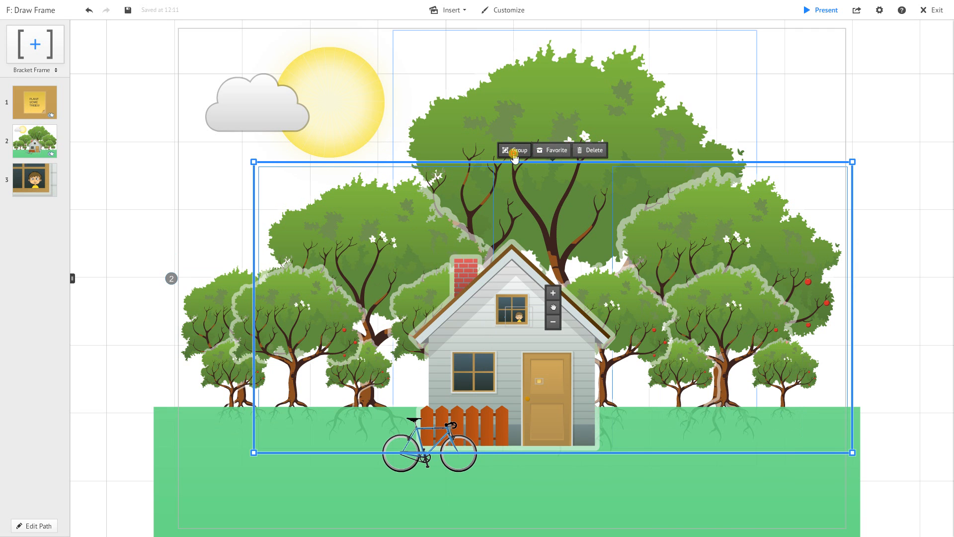
click(515, 151)
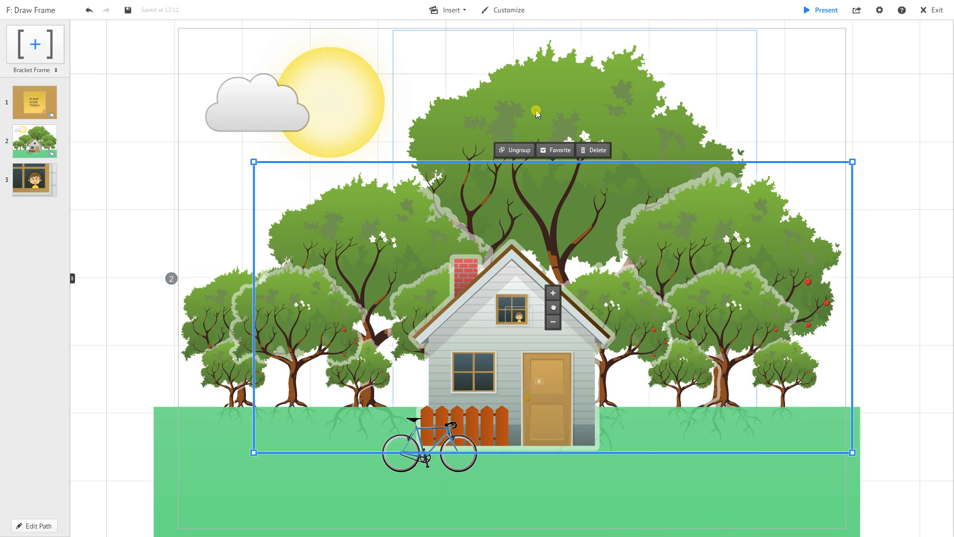
mouse_move(702, 110)
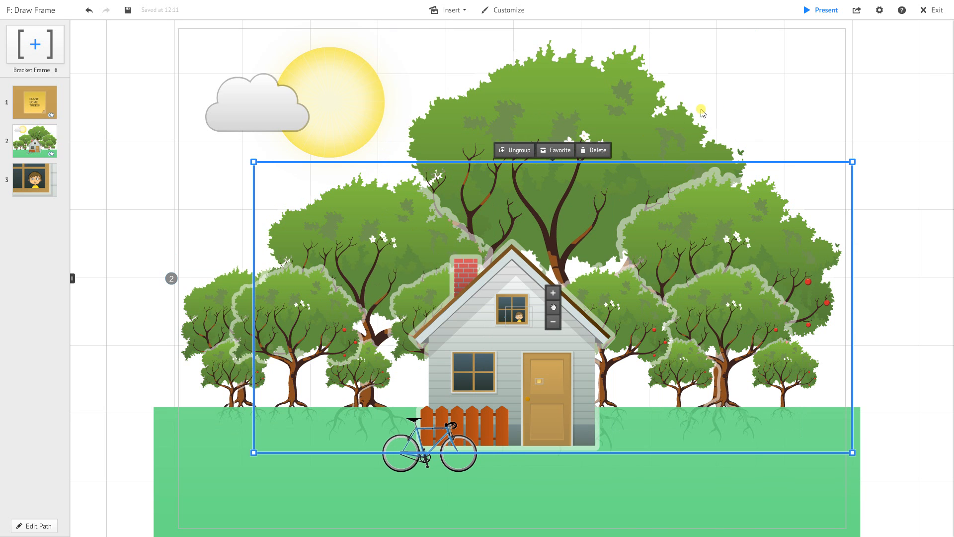
mouse_move(46, 151)
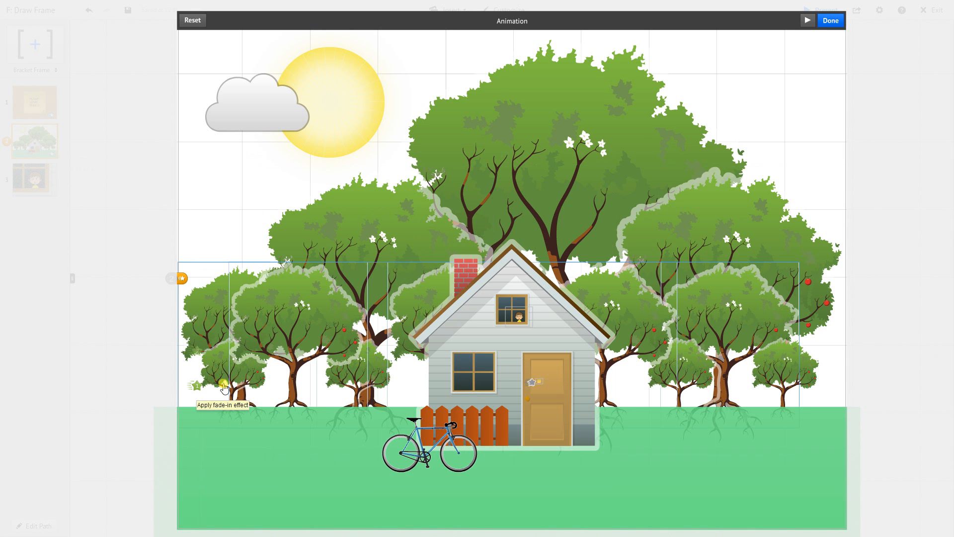
mouse_move(760, 322)
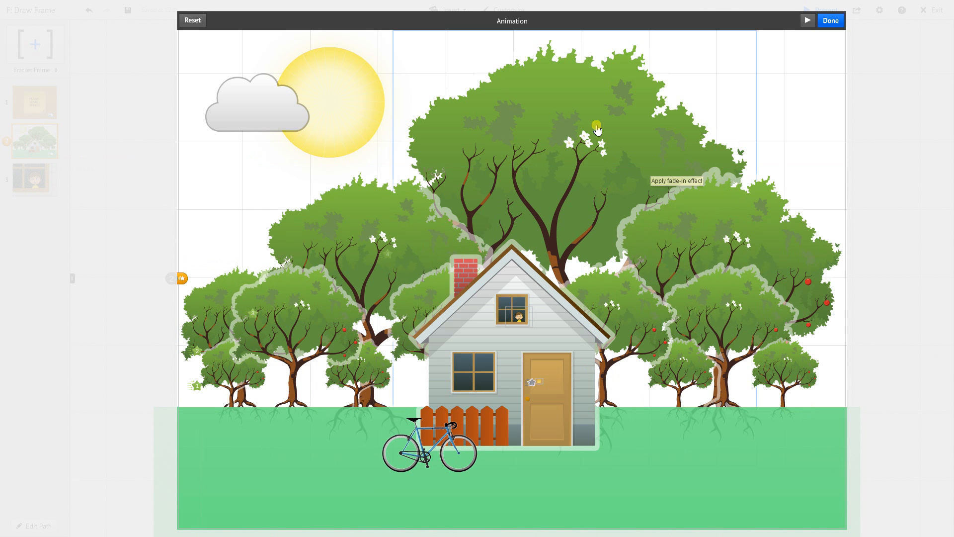
Give the tallest tree a fade-in, preview the tree sequence twice, and save with Done.
click(597, 125)
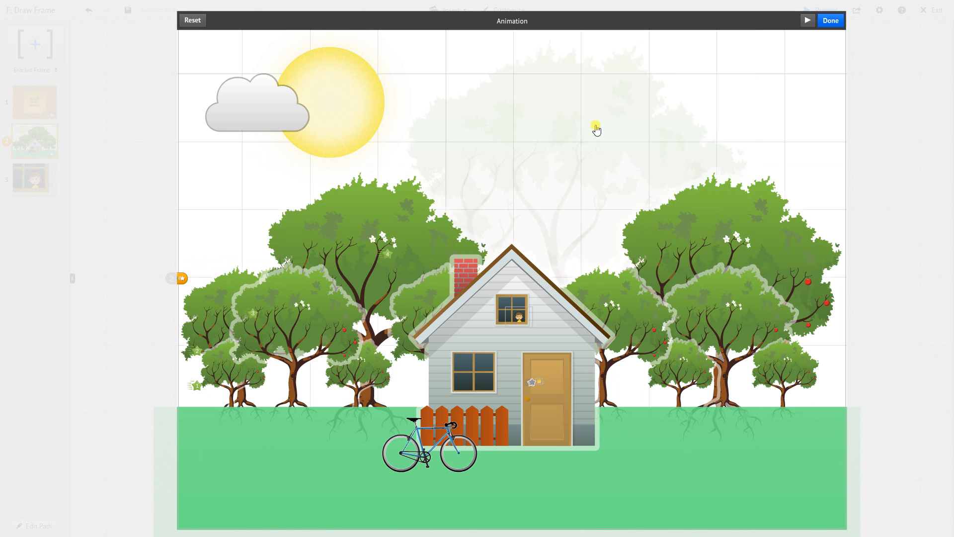
click(807, 20)
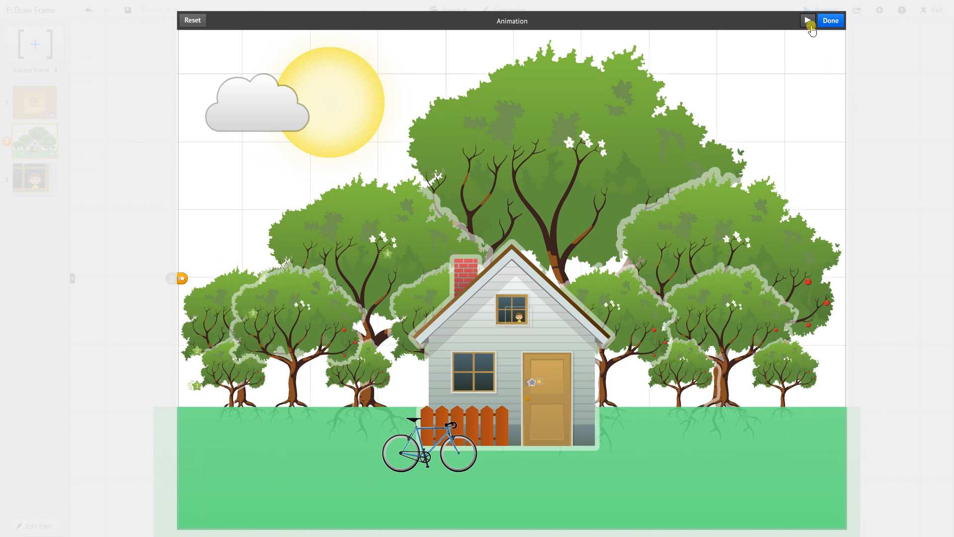
click(810, 21)
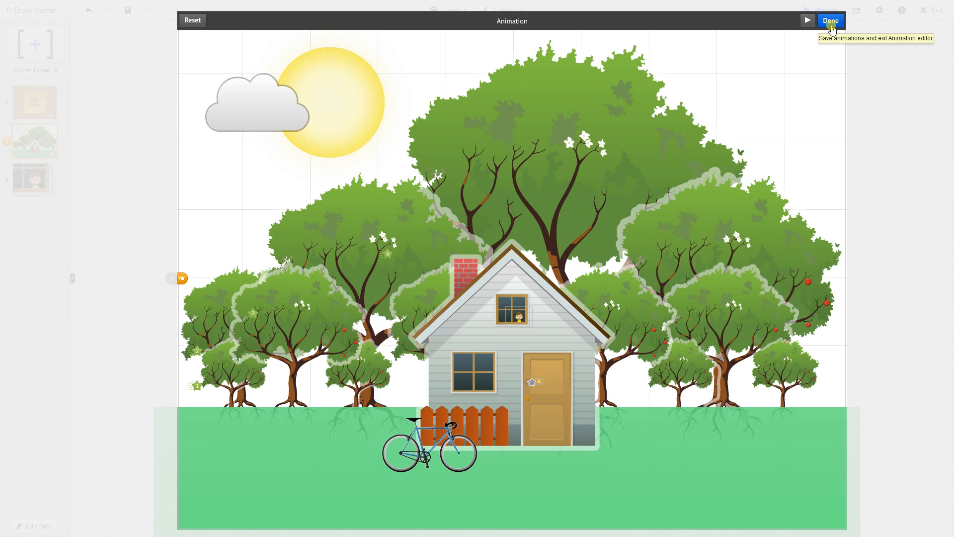
mouse_move(831, 24)
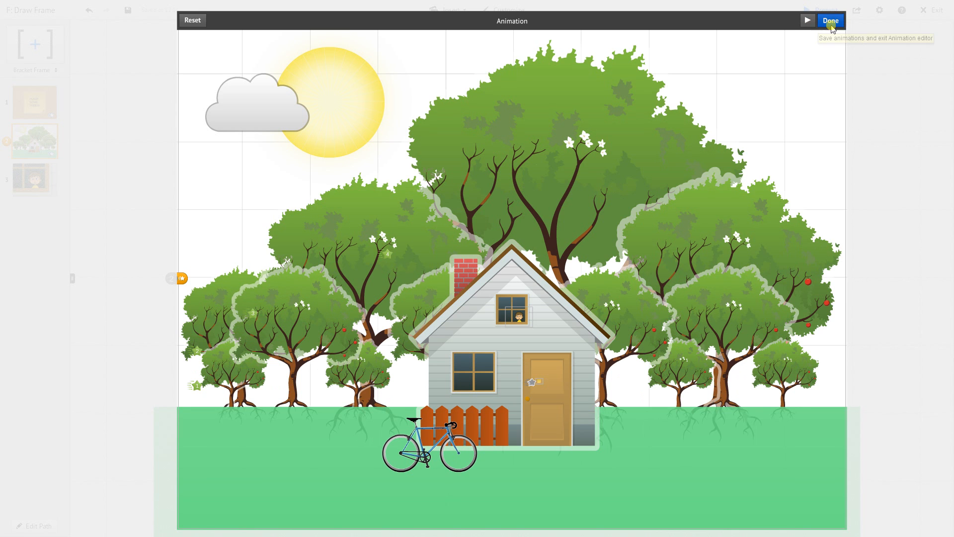
click(831, 20)
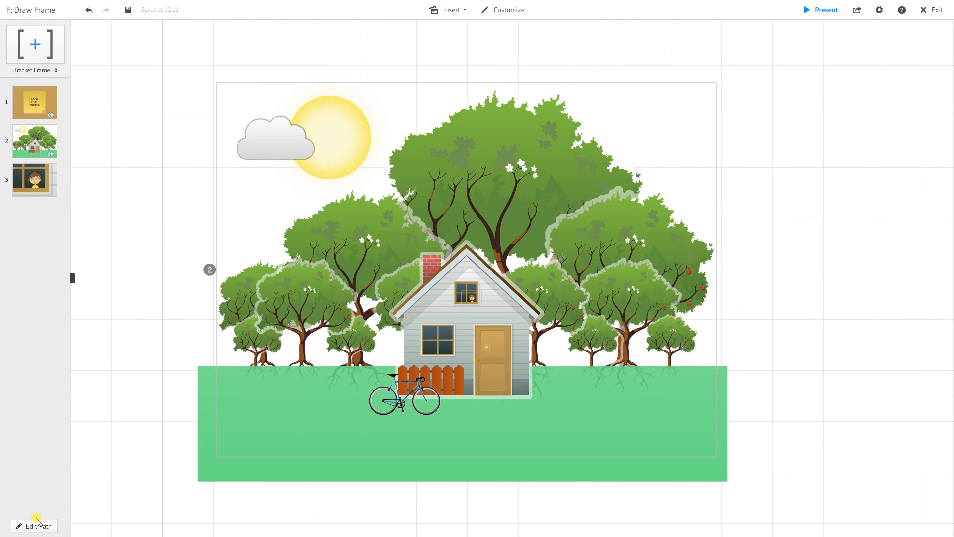
Add the house-and-trees frame as path step 1 and start presenting full screen.
click(32, 526)
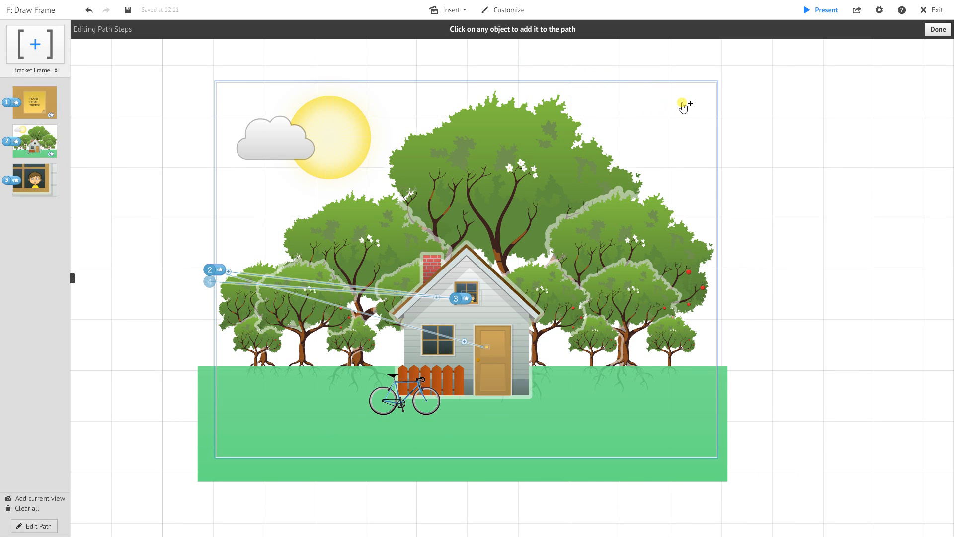
click(682, 105)
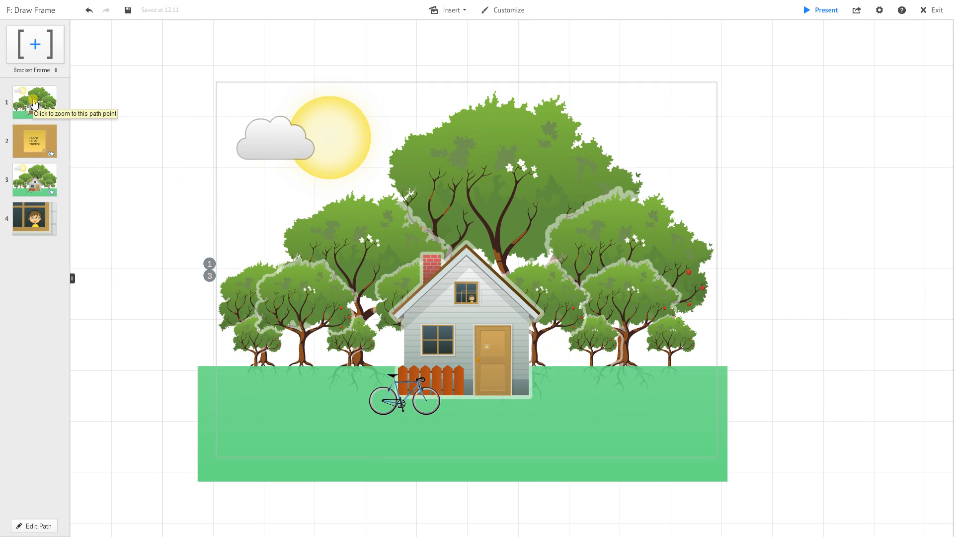
mouse_move(34, 173)
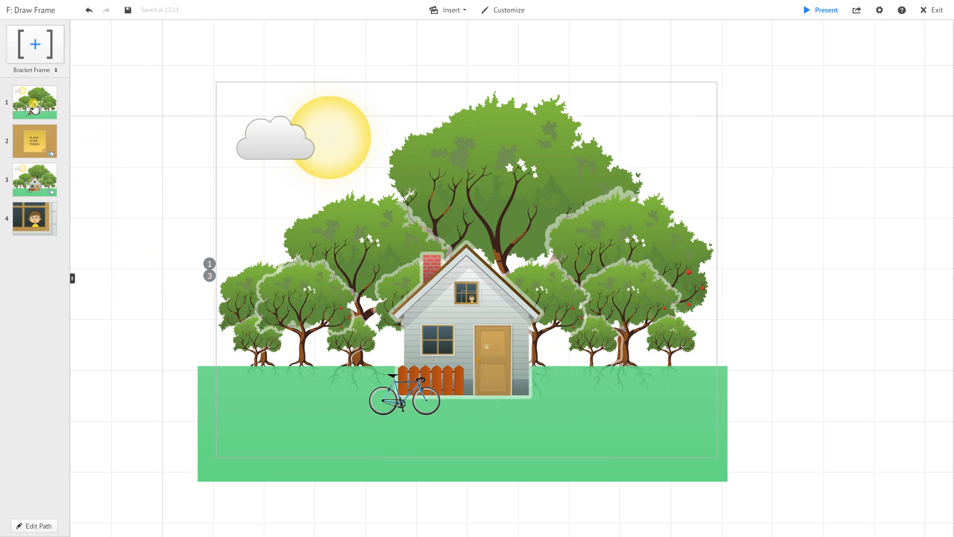
mouse_move(34, 108)
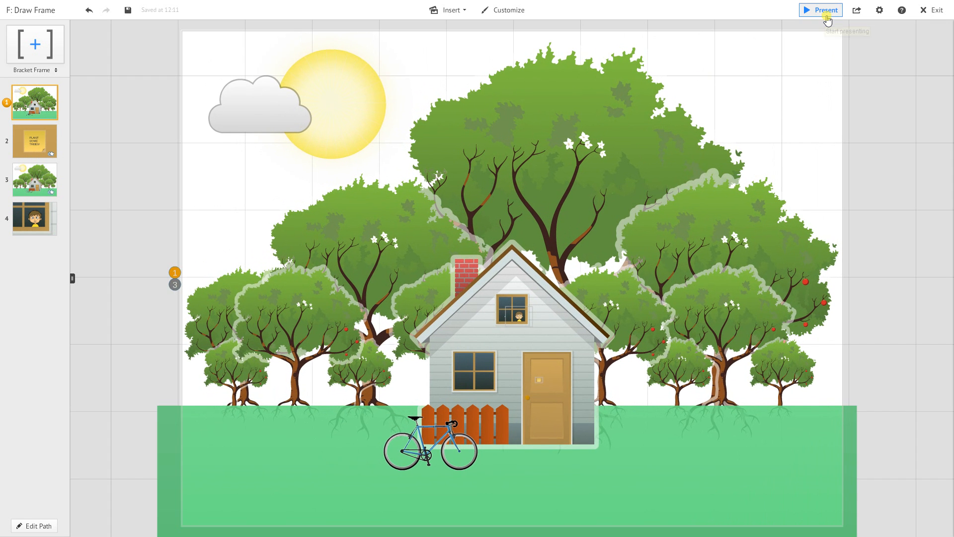
click(826, 10)
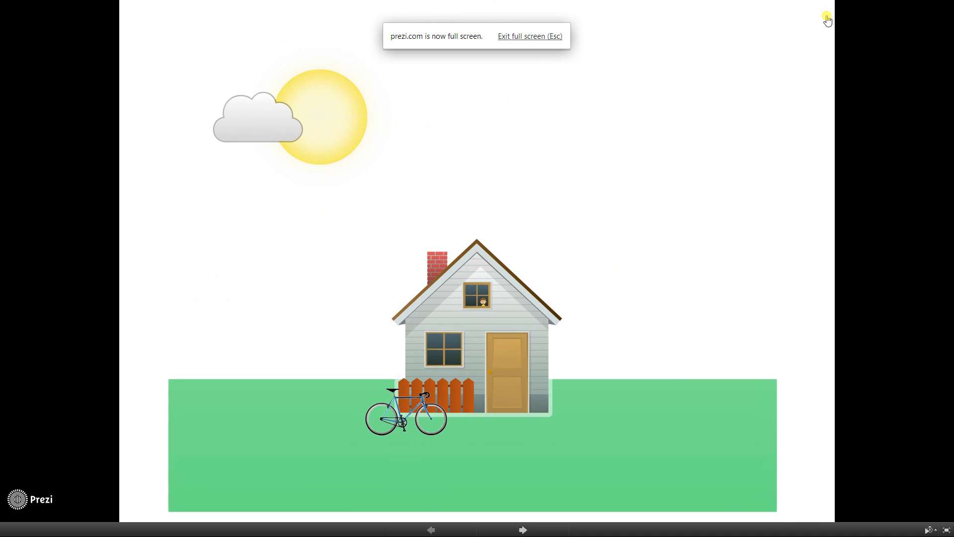